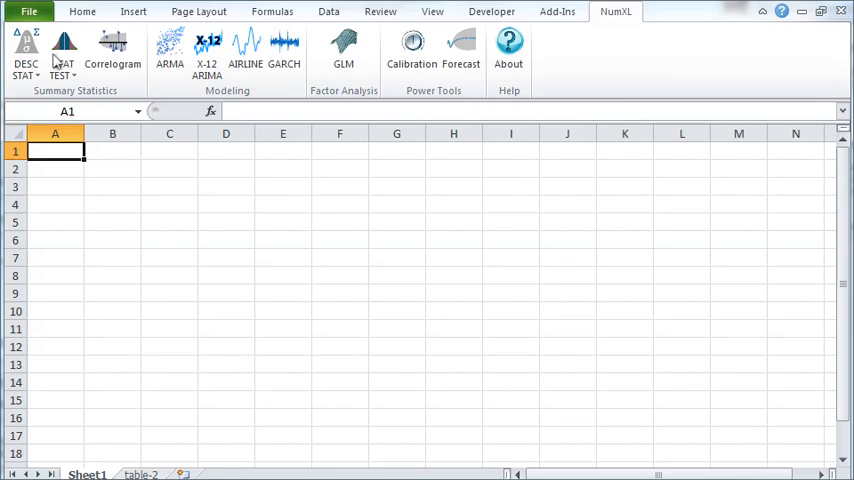
Start the histogram wizard and keep the Freedman-Diaconis bin count rule.
{"action": "left_click", "coordinate": [26, 50]}
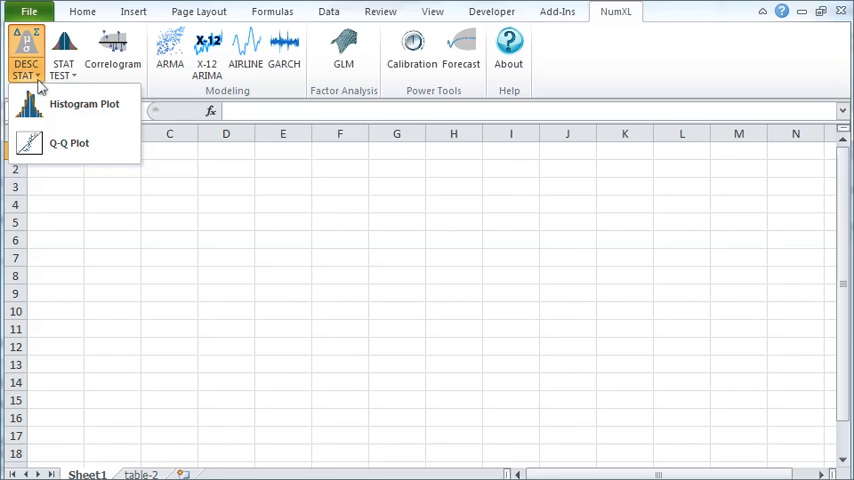
{"action": "left_click", "coordinate": [84, 103]}
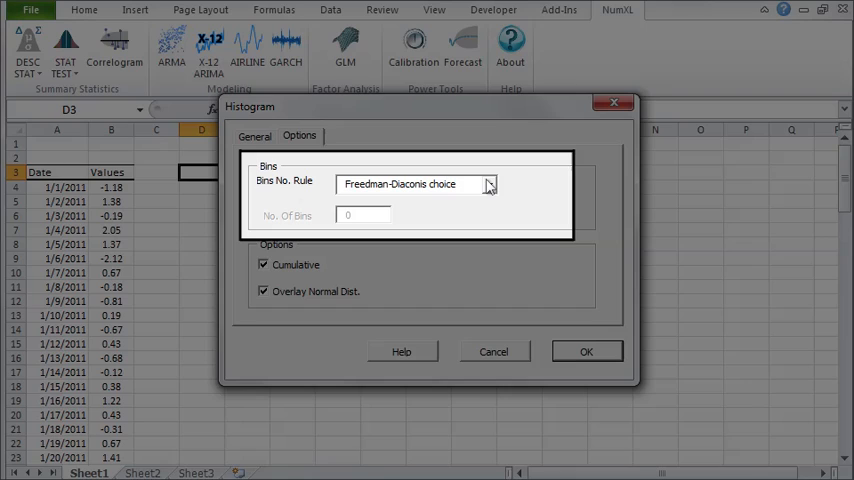
{"action": "left_click", "coordinate": [488, 184]}
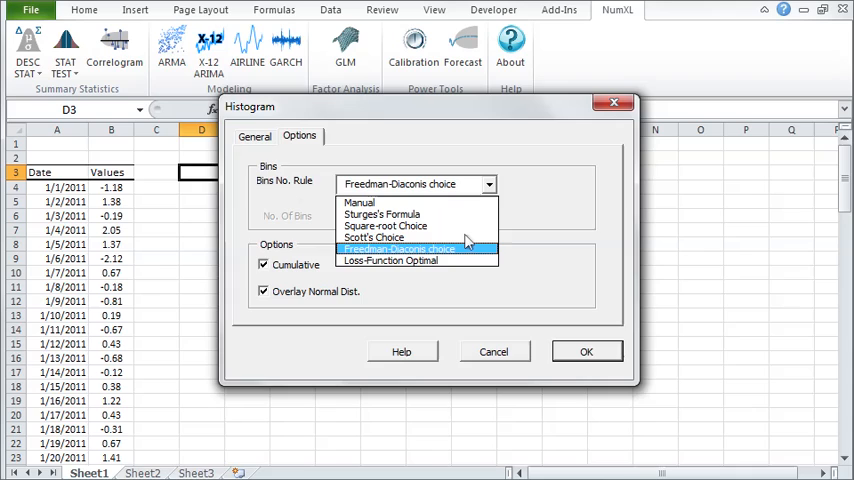
{"action": "left_click", "coordinate": [586, 351]}
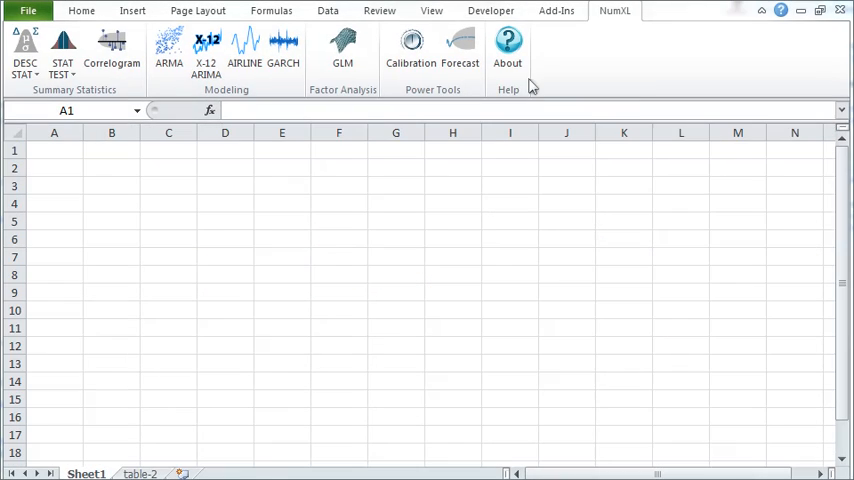
Preview the Q-Q plot wizard and its sample quantile table on table-2.
{"action": "left_click", "coordinate": [25, 48]}
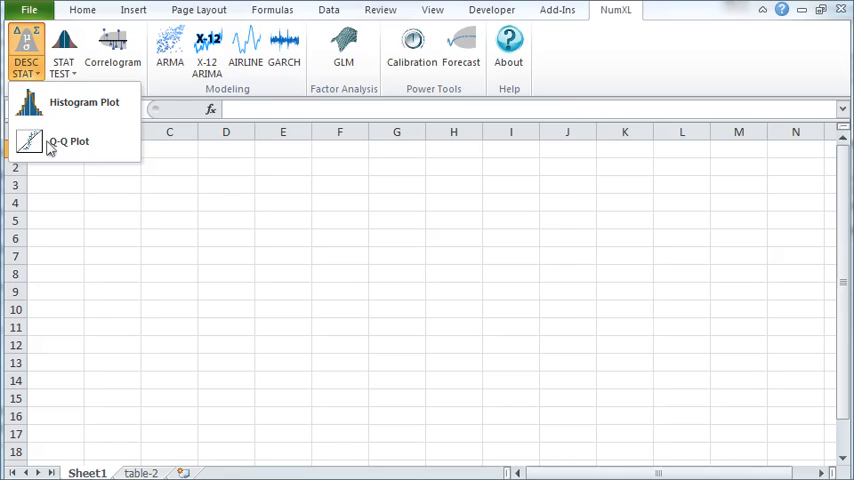
{"action": "left_click", "coordinate": [69, 141]}
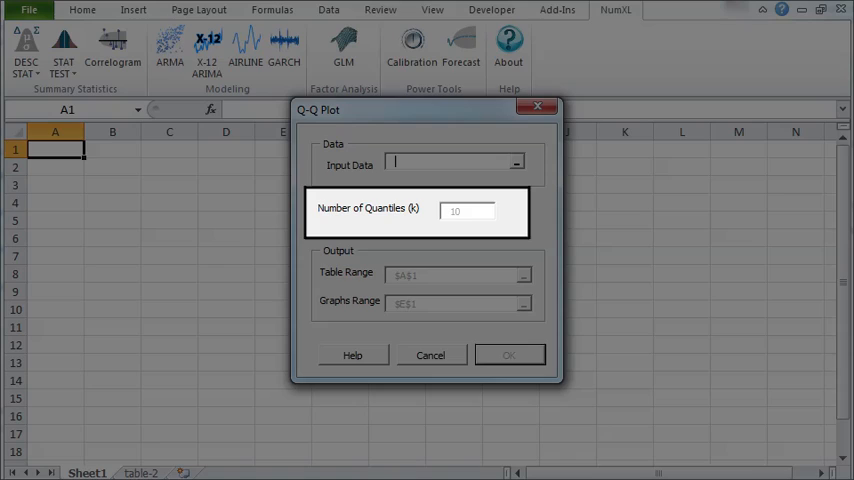
{"action": "left_click", "coordinate": [508, 354]}
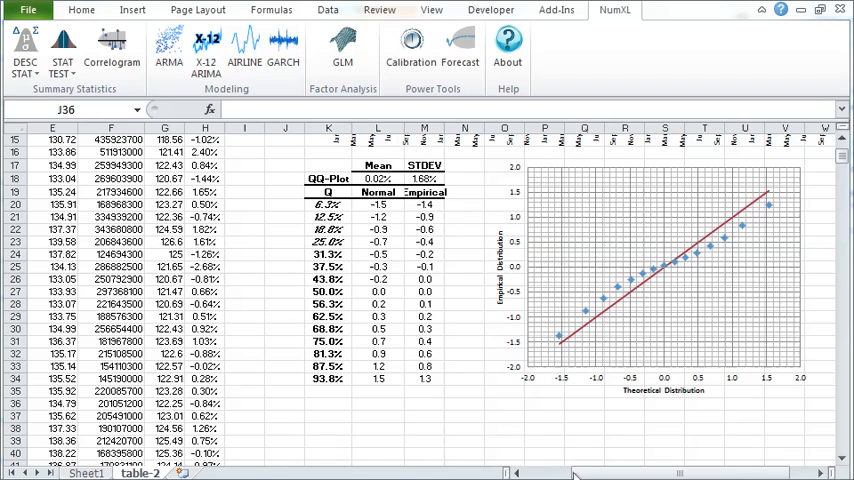
{"action": "left_click", "coordinate": [62, 50]}
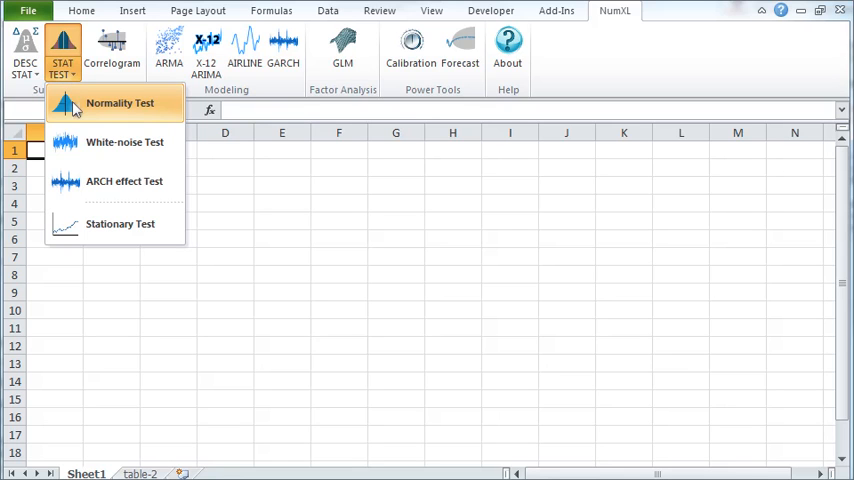
{"action": "left_click", "coordinate": [120, 102]}
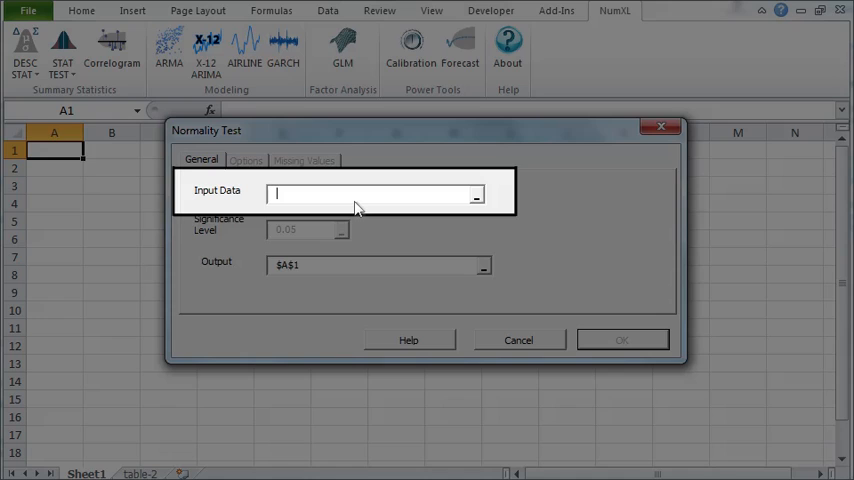
{"action": "left_click", "coordinate": [352, 202]}
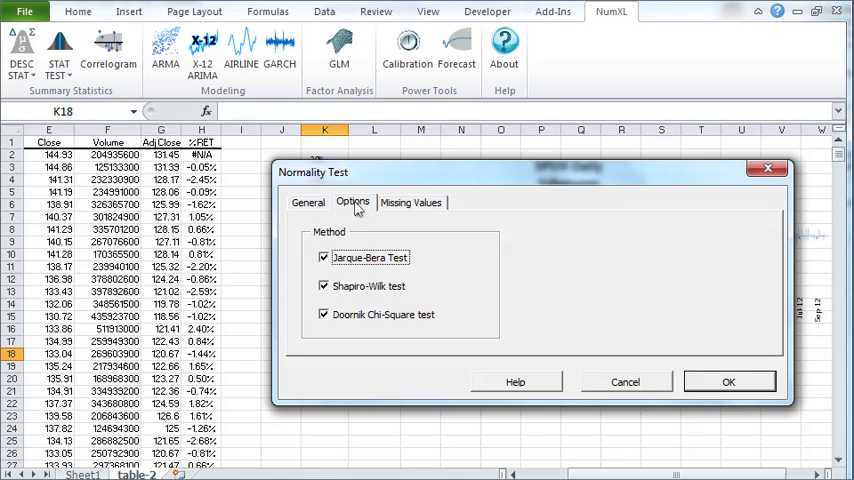
{"action": "left_click", "coordinate": [410, 201]}
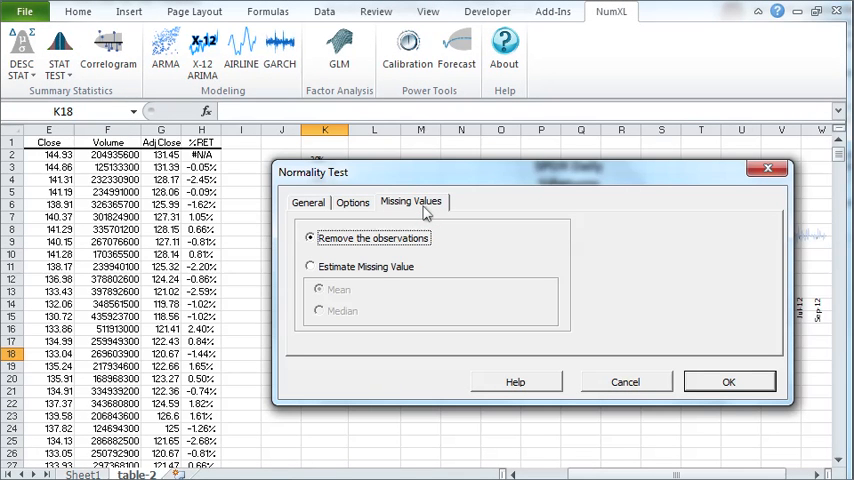
{"action": "mouse_move", "coordinate": [535, 276]}
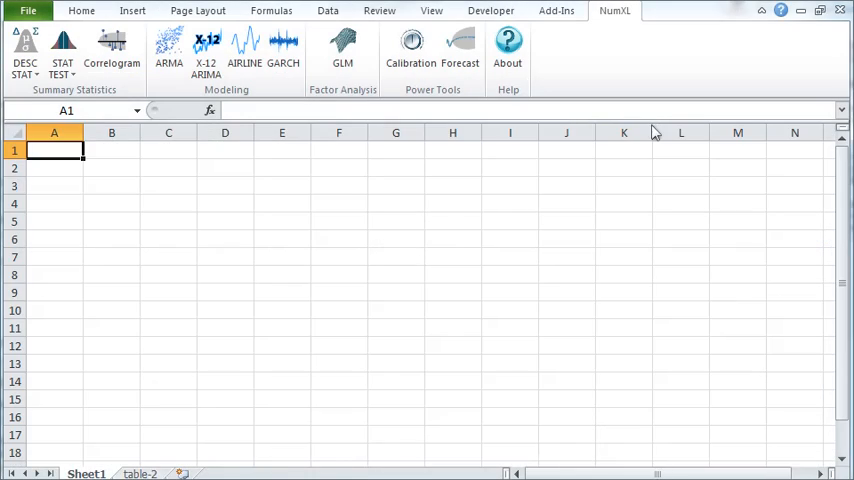
{"action": "left_click", "coordinate": [62, 50]}
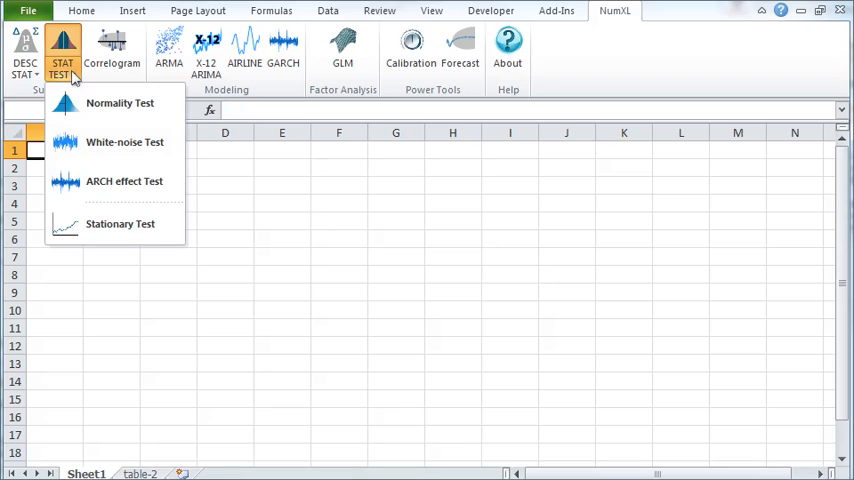
{"action": "left_click", "coordinate": [124, 141]}
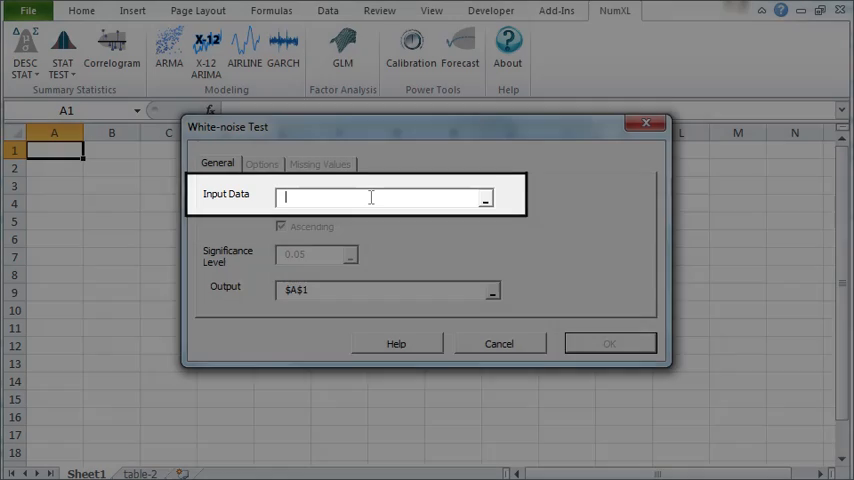
{"action": "left_click", "coordinate": [365, 197]}
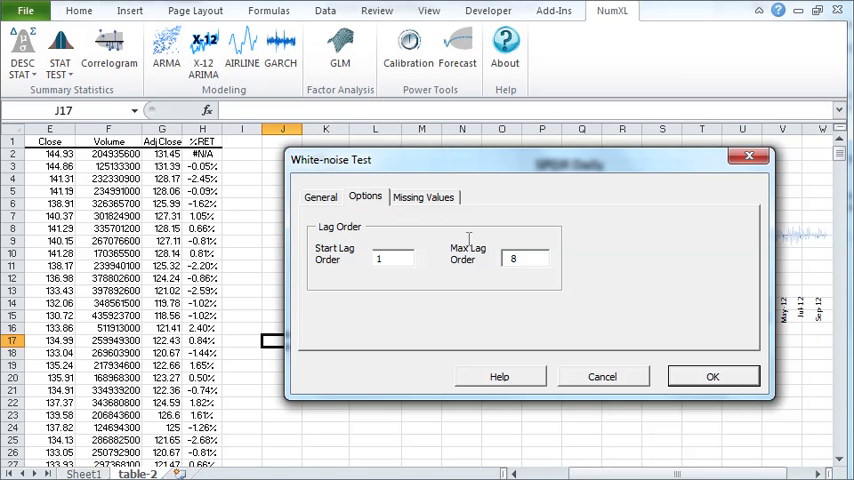
{"action": "left_click", "coordinate": [422, 197]}
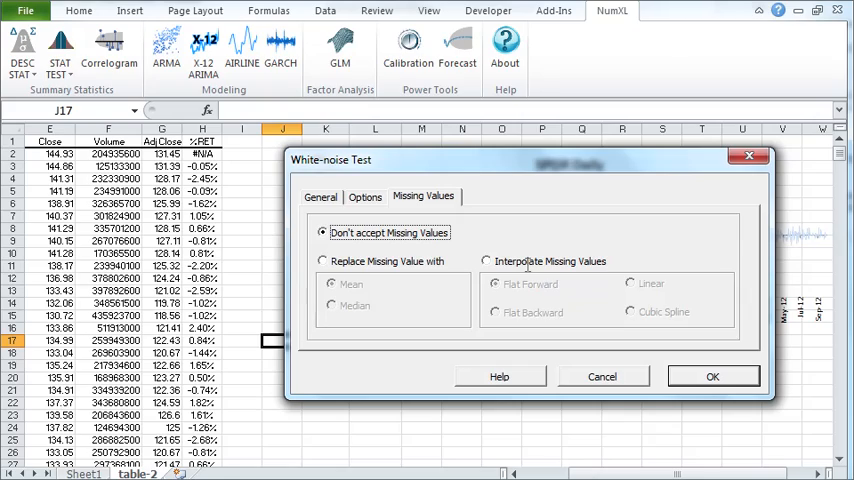
{"action": "left_click", "coordinate": [712, 376]}
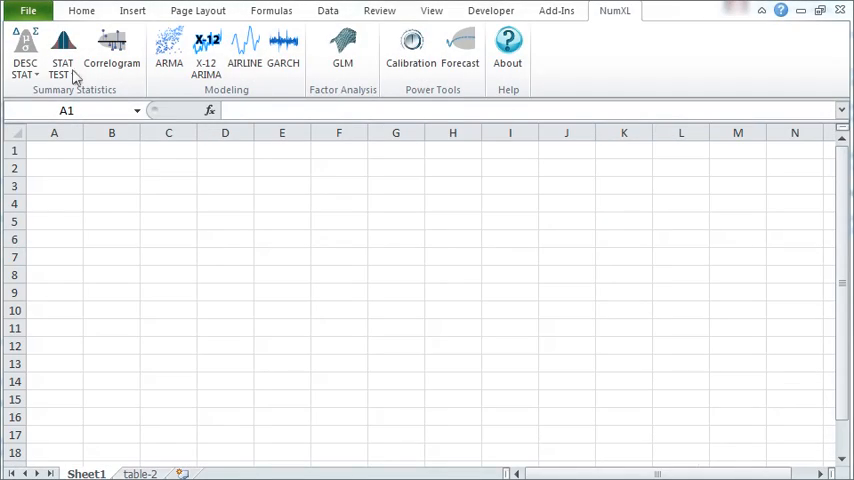
Review the ARCH Effect Test wizard's missing-value handling options and confirm with OK.
{"action": "left_click", "coordinate": [62, 50]}
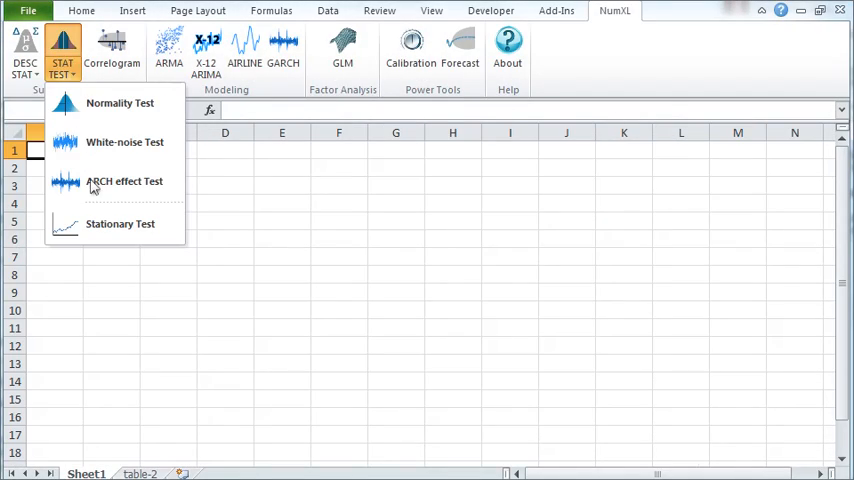
{"action": "left_click", "coordinate": [124, 181]}
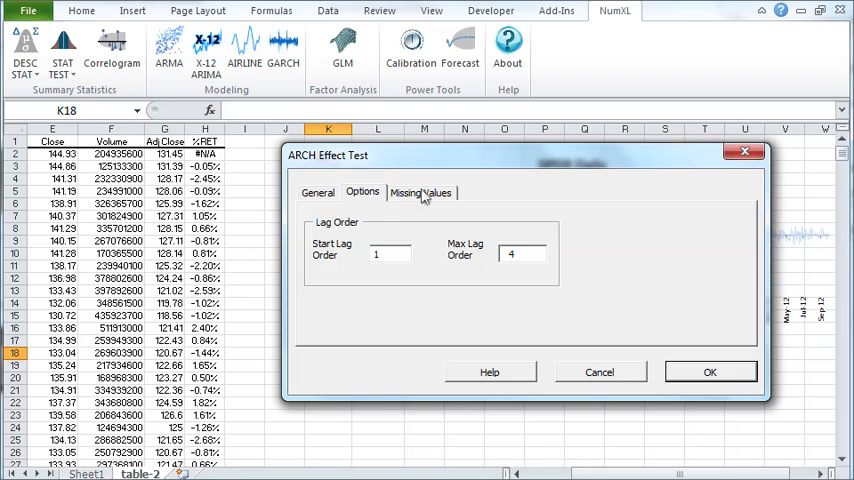
{"action": "left_click", "coordinate": [420, 192]}
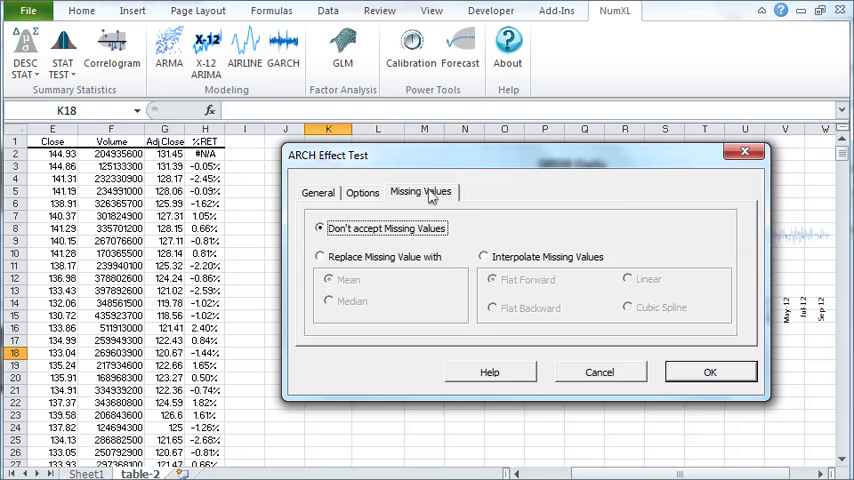
{"action": "mouse_move", "coordinate": [683, 360]}
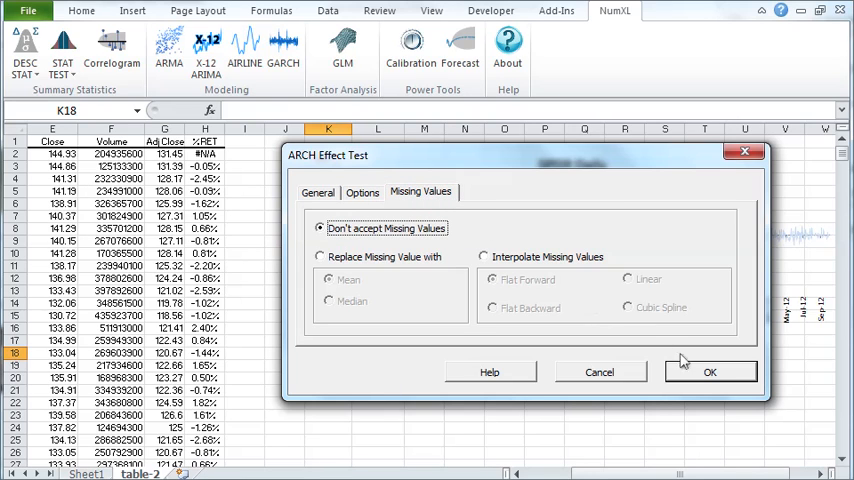
{"action": "left_click", "coordinate": [710, 372]}
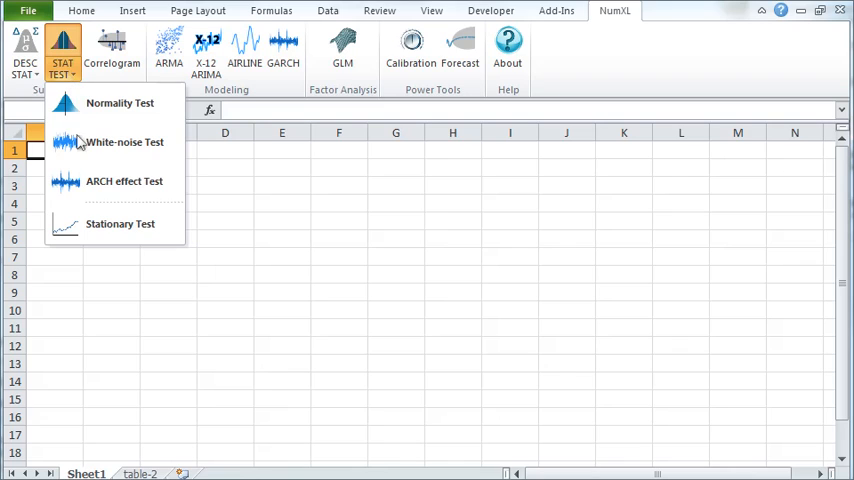
Run the Stationary Test wizard after checking Missing Values, outputting ADF statistics beside SPDR returns.
{"action": "left_click", "coordinate": [120, 223]}
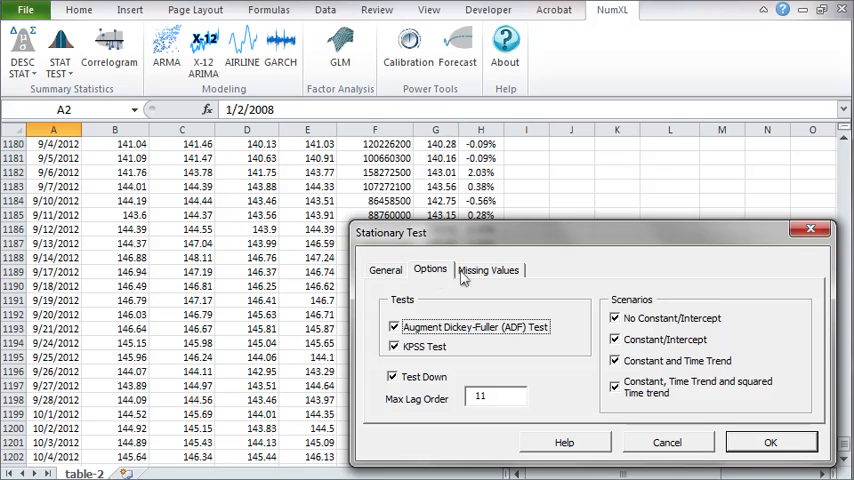
{"action": "left_click", "coordinate": [488, 269]}
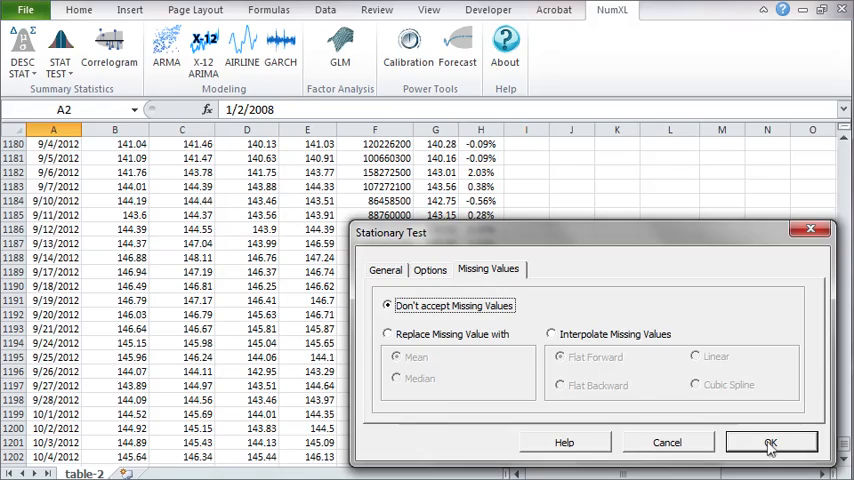
{"action": "left_click", "coordinate": [770, 442]}
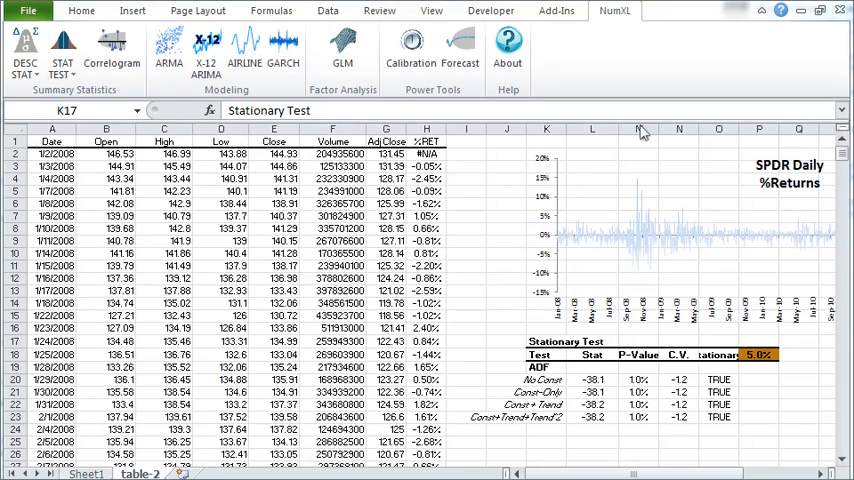